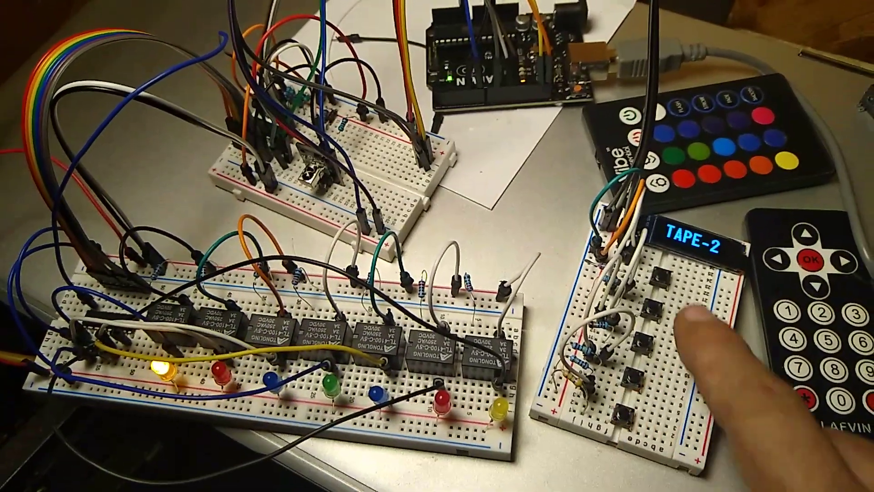
left_click(644, 329)
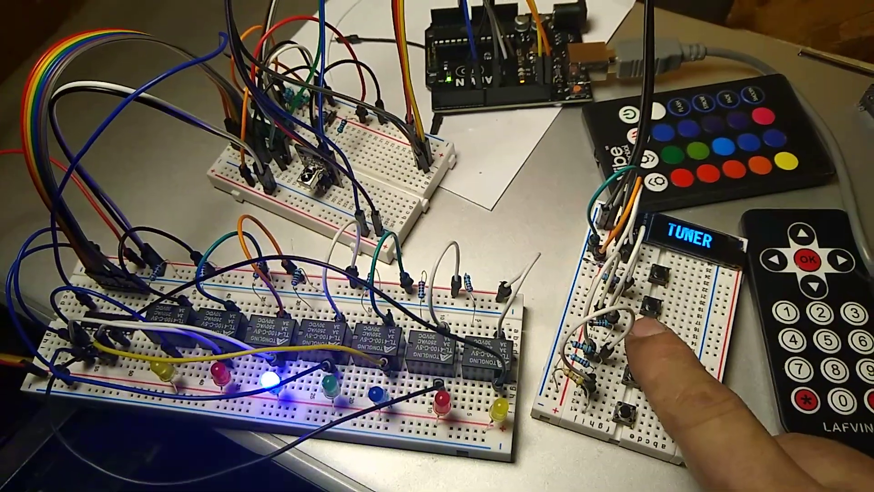
left_click(640, 313)
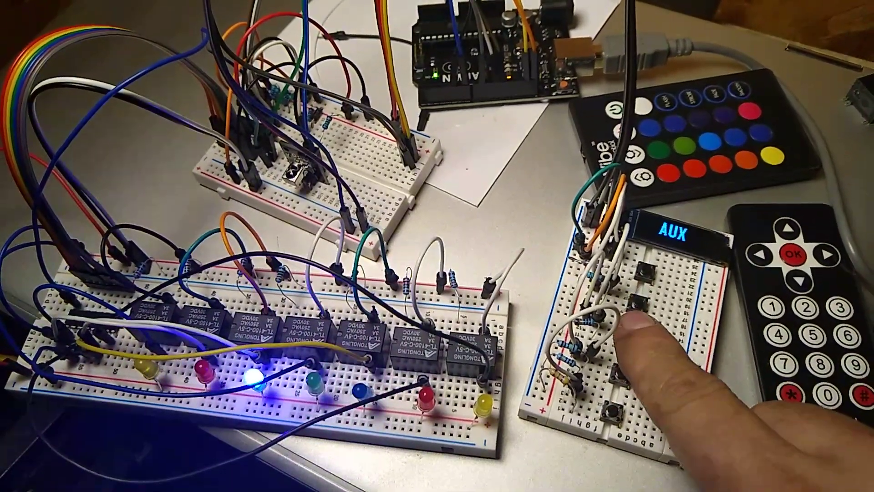